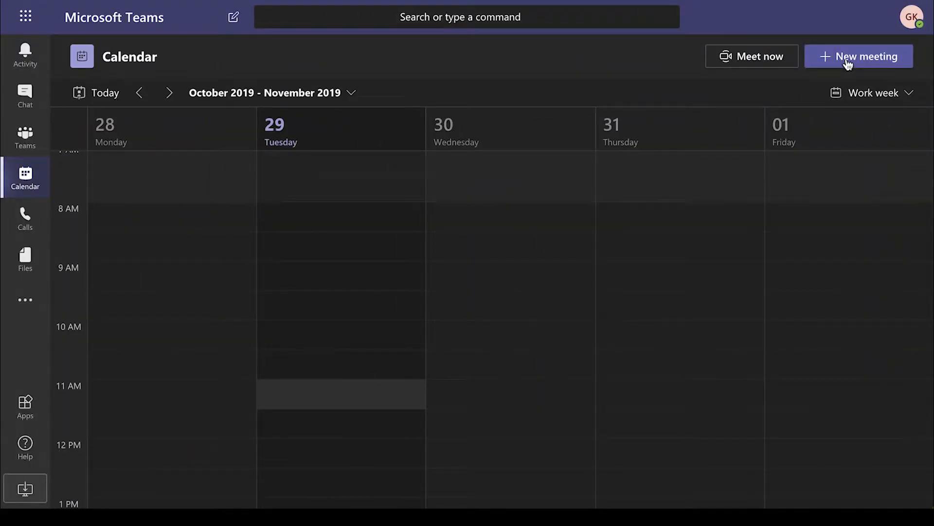
Create a new live event titled 'New Product Launch' and continue to its permissions page.
click(859, 56)
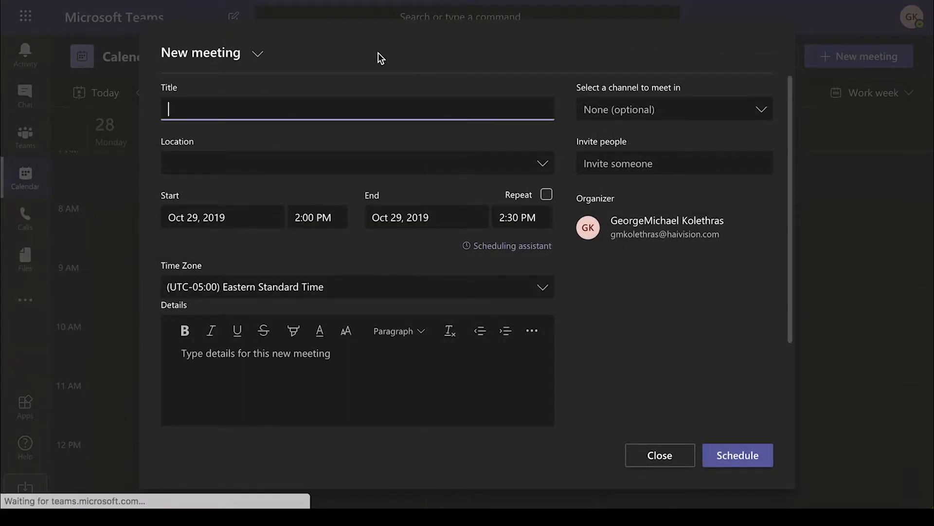
click(262, 53)
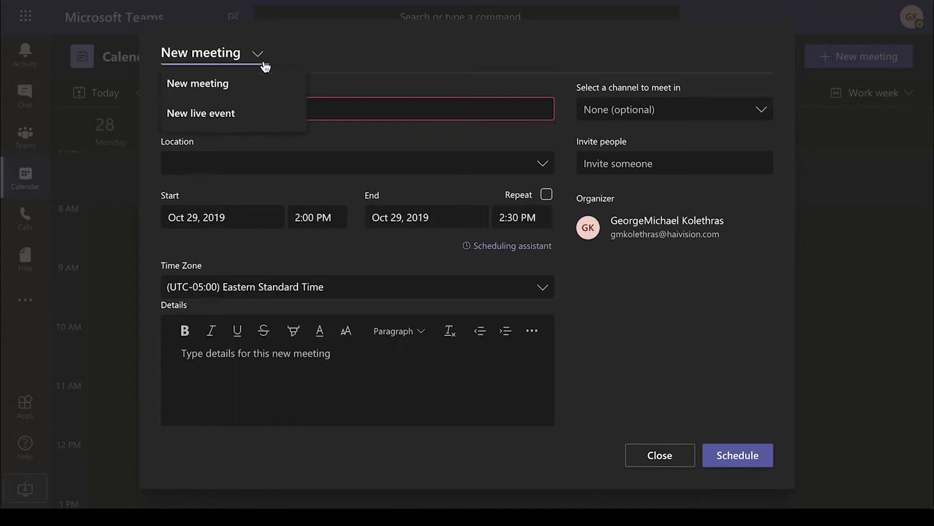
click(201, 112)
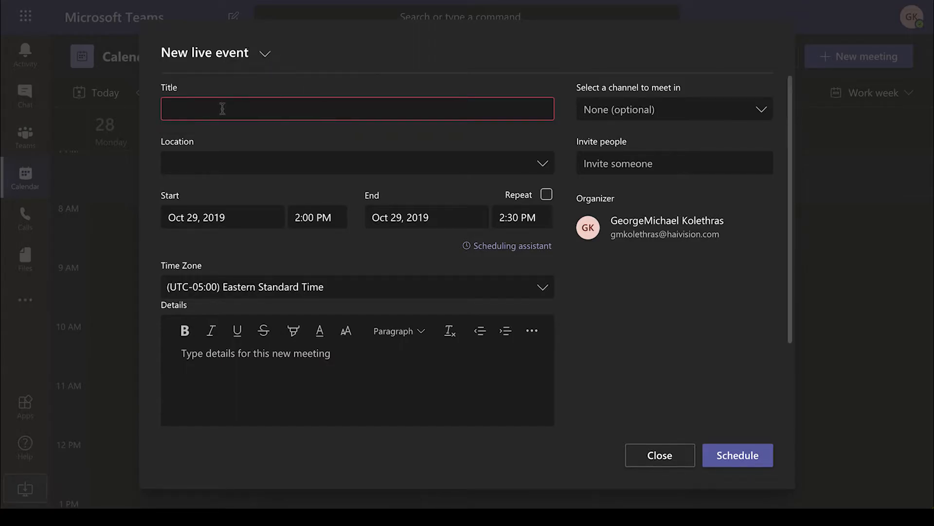
text(New Product Launch)
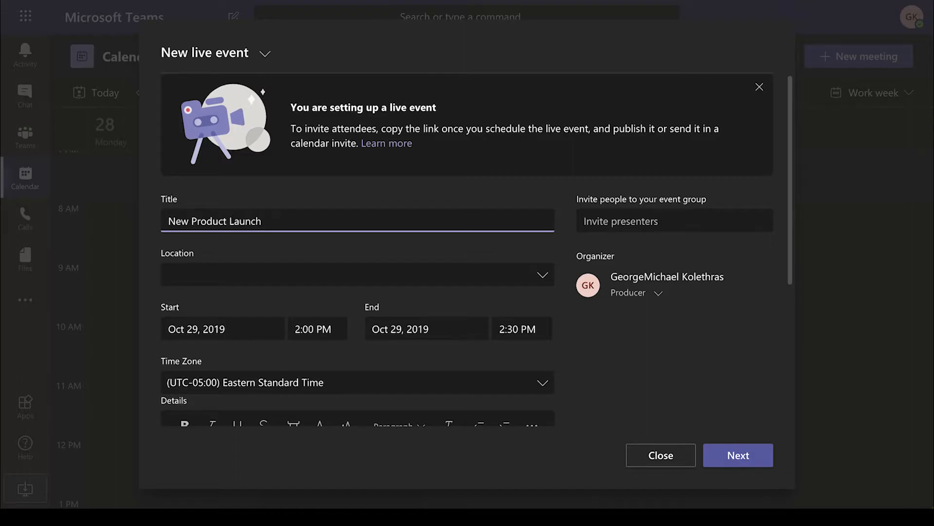
click(739, 455)
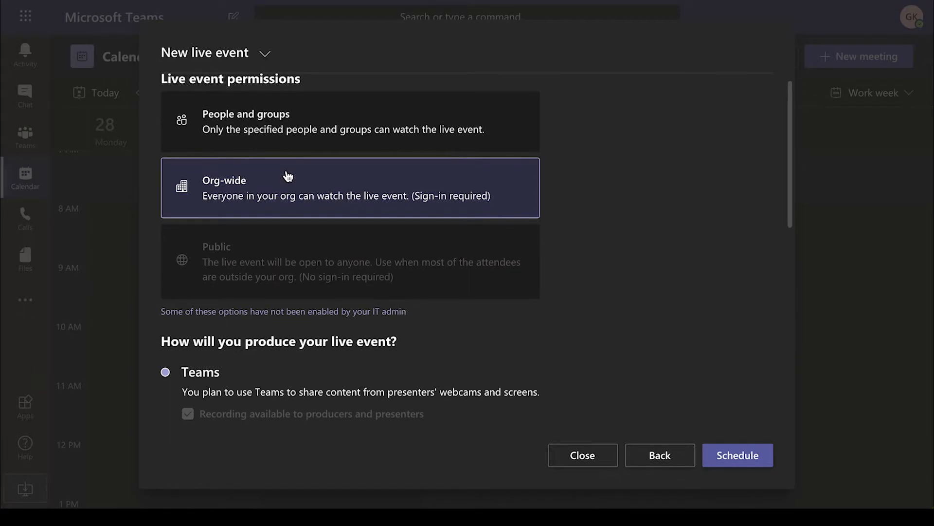
Schedule the event for an external app or device, with captions available afterwards.
scroll(down, 3)
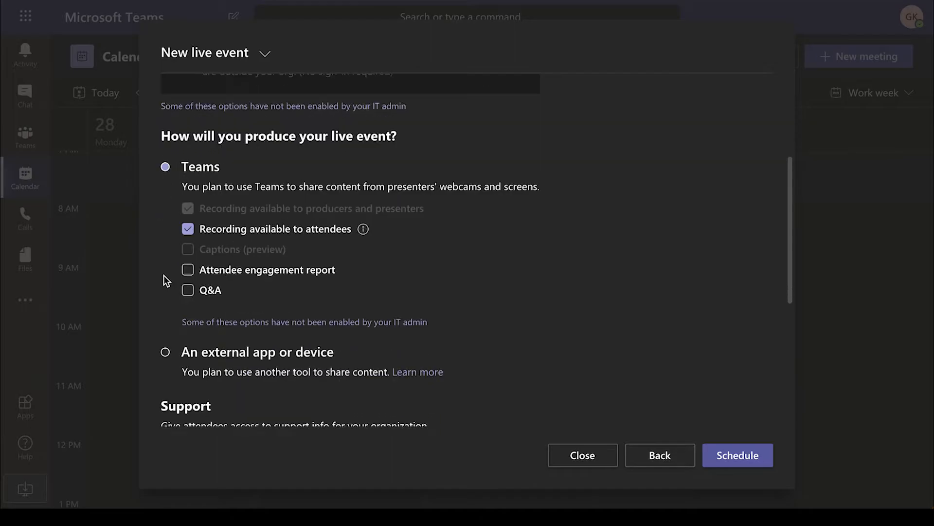
click(166, 352)
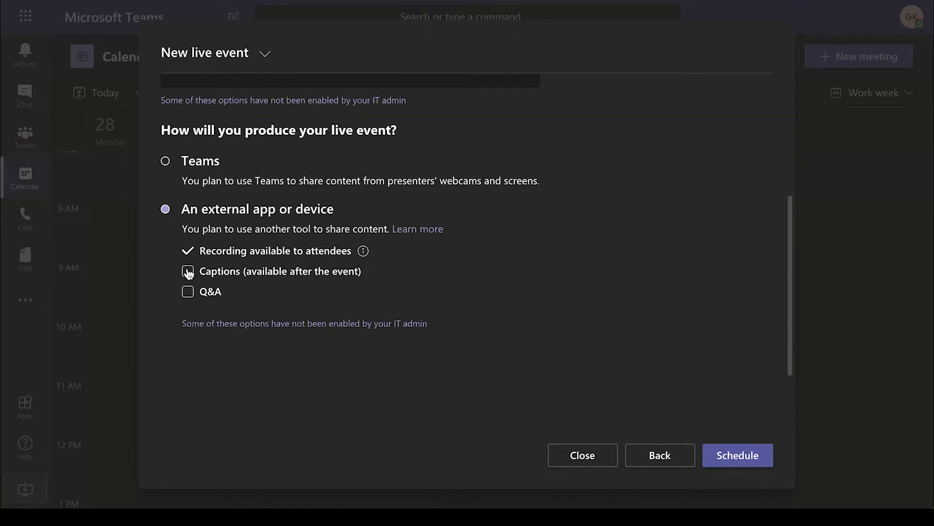
click(187, 272)
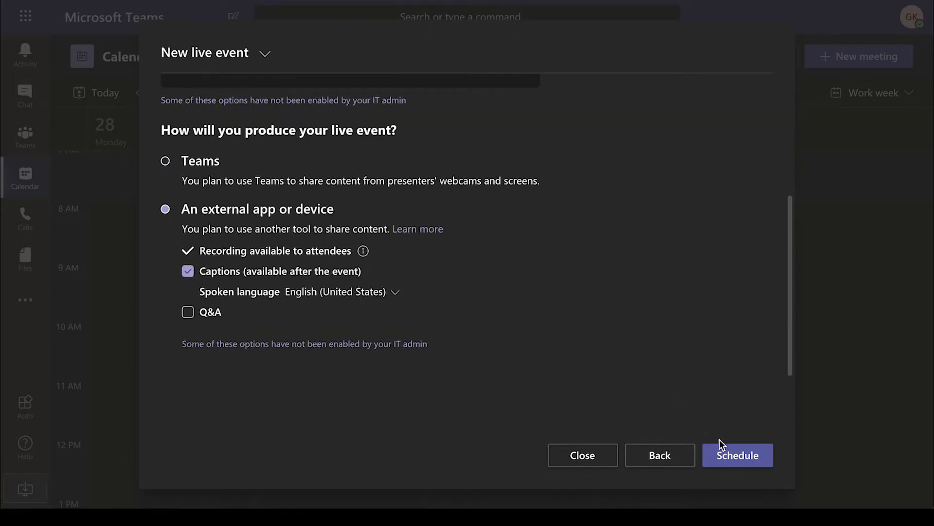
click(738, 456)
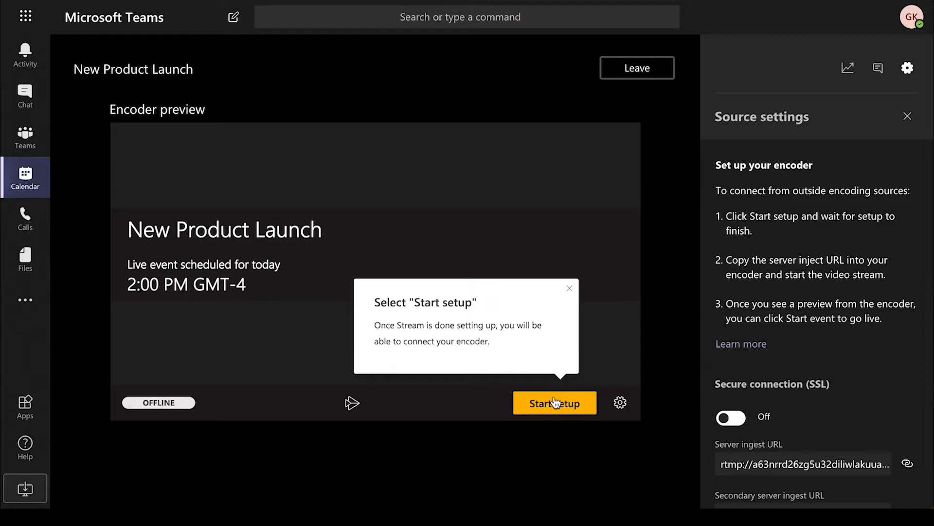
Start event setup, turn on Secure connection (SSL), and copy the Server ingest URL.
click(555, 403)
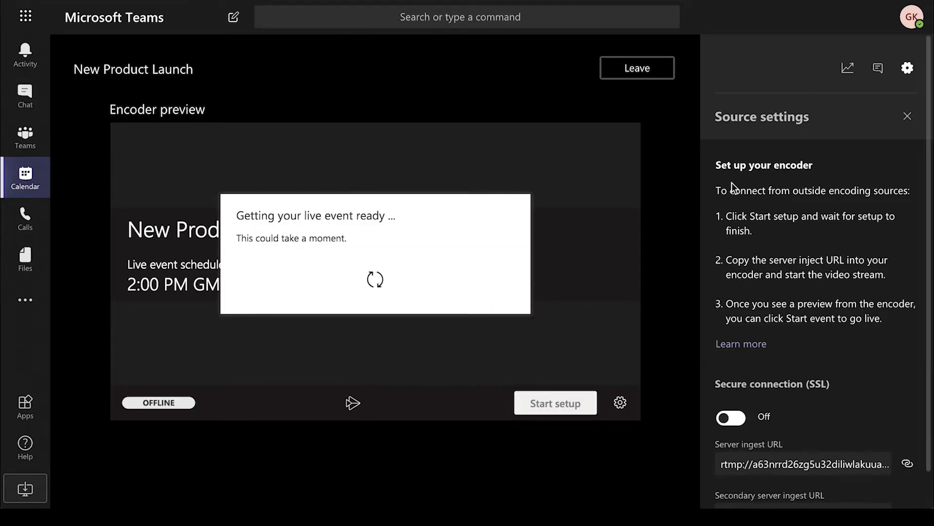
click(731, 416)
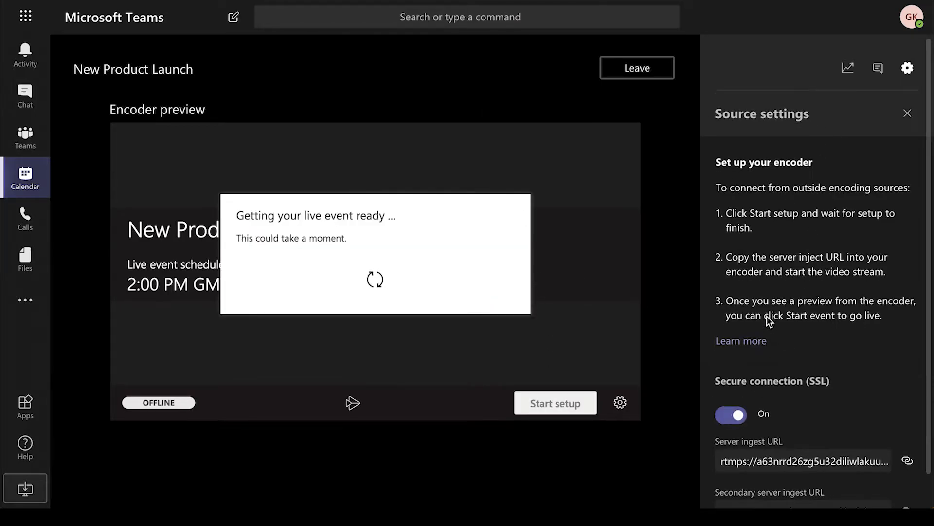
click(908, 427)
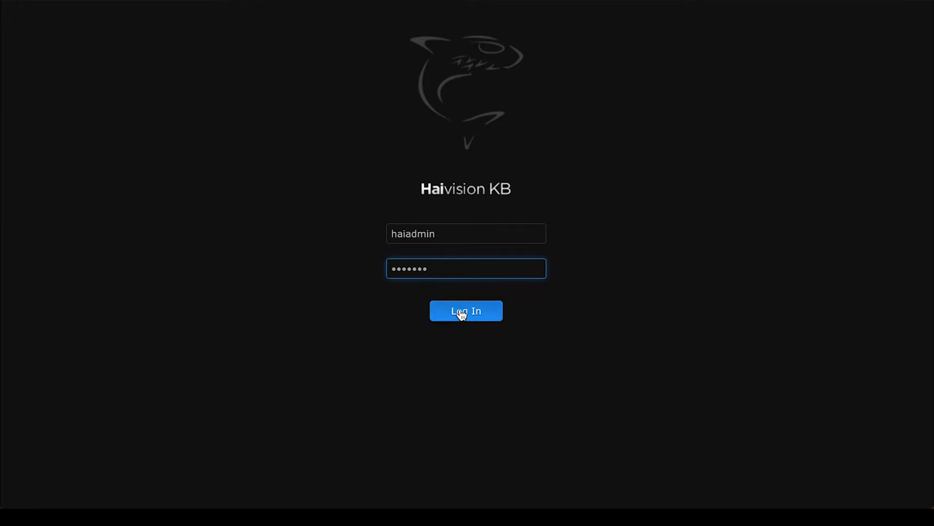
Log in to Haivision KB and choose Add Channel from the Channel Control Center menu.
click(466, 311)
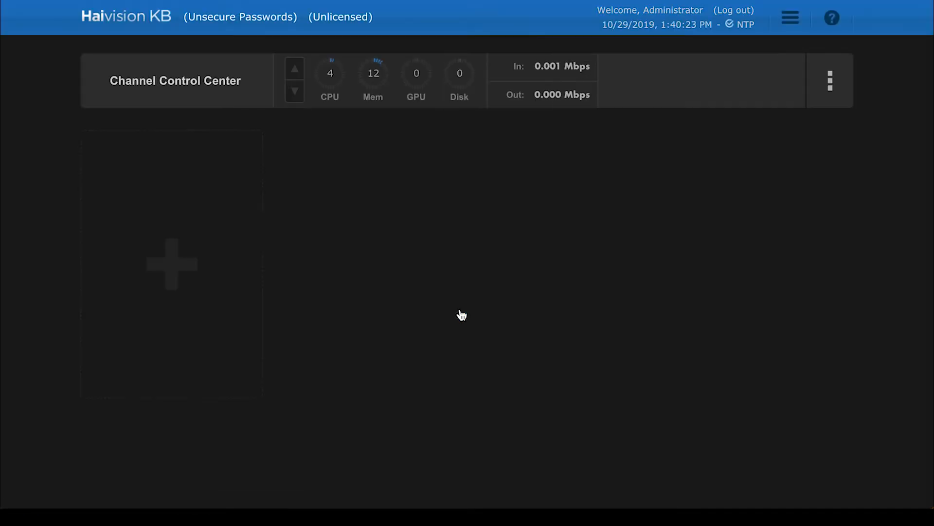
click(830, 80)
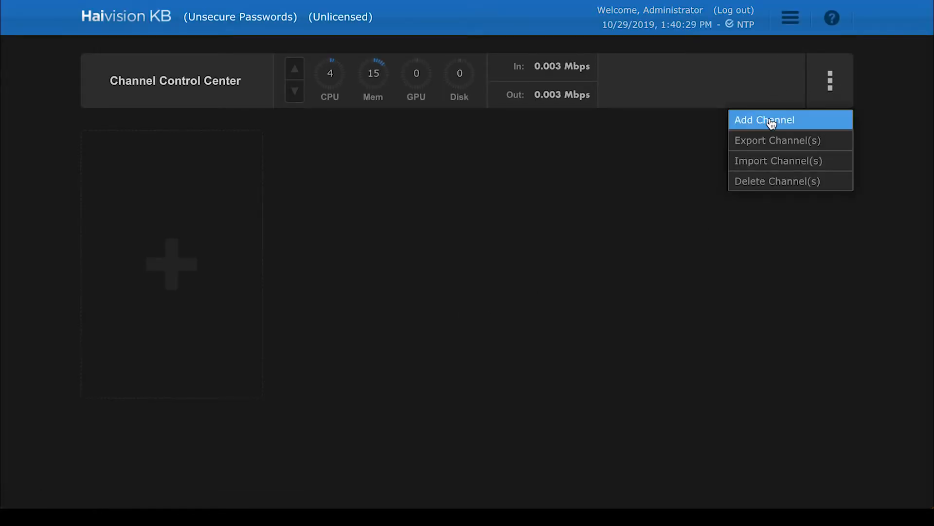
click(769, 120)
text(New Product Launc)
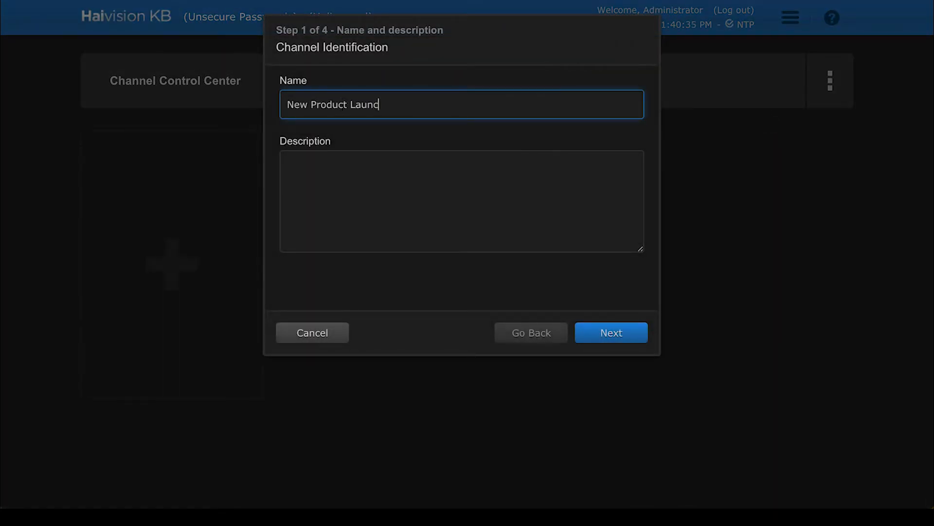
Pass the channel name step and set the input source to Baseband 1.
click(611, 333)
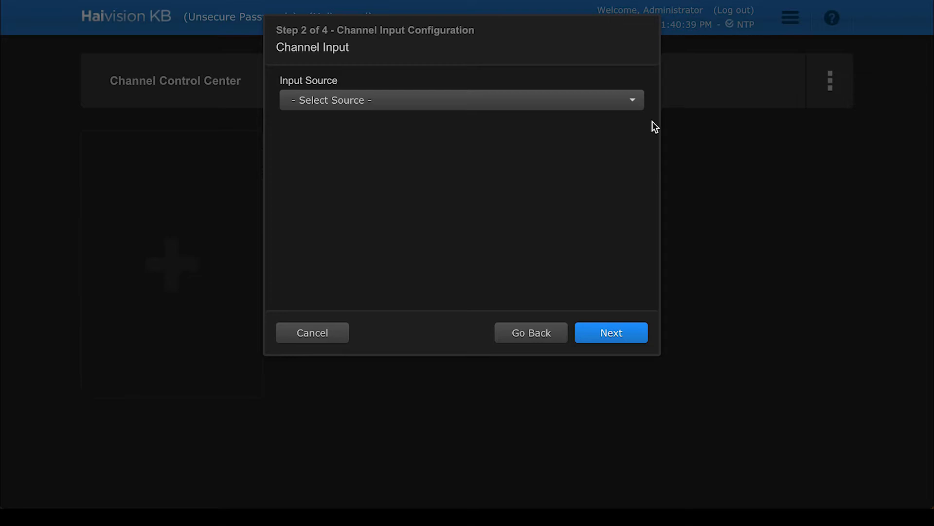
click(460, 100)
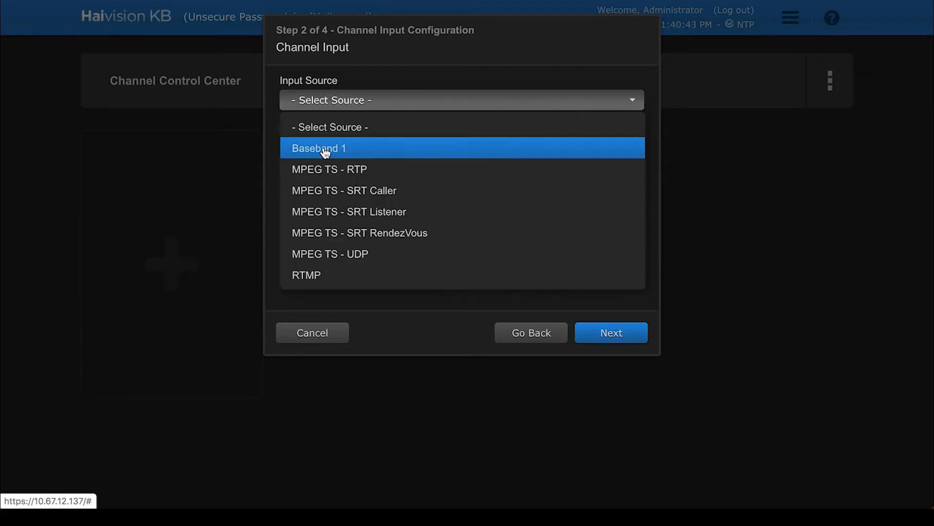
click(320, 148)
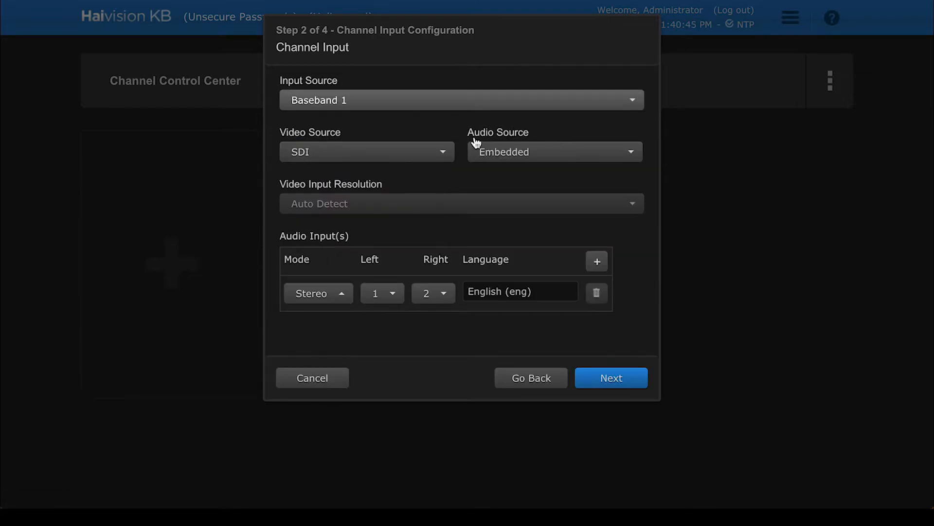
click(611, 378)
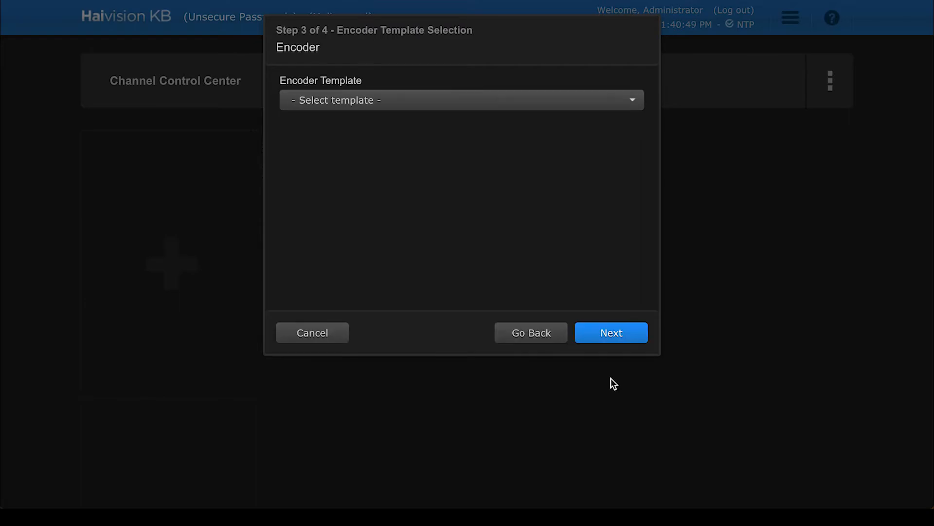
Select the H264-720-AAC-192 encoder template and continue to output configuration.
click(460, 100)
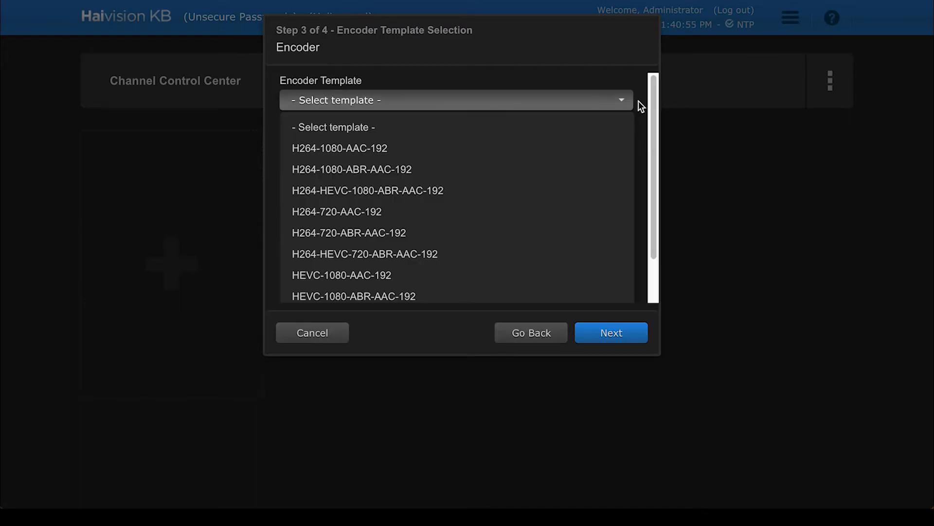
click(334, 211)
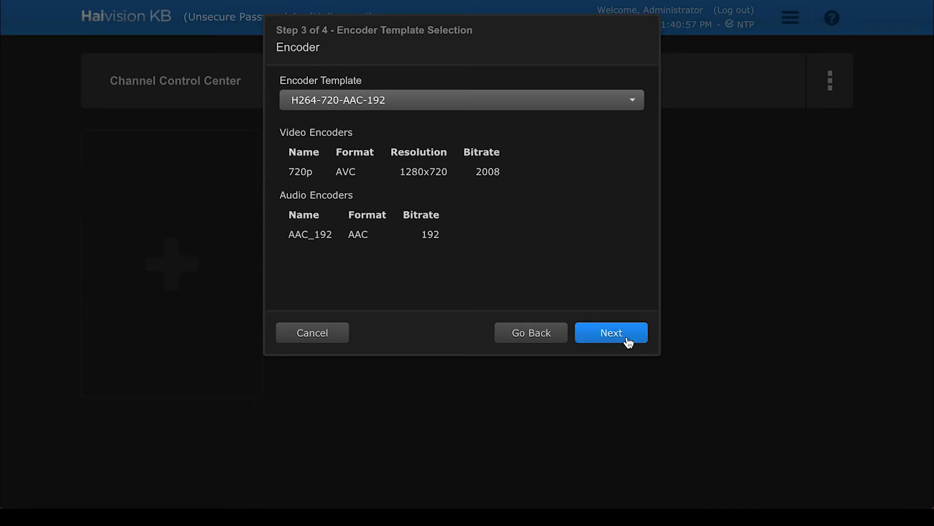
click(612, 333)
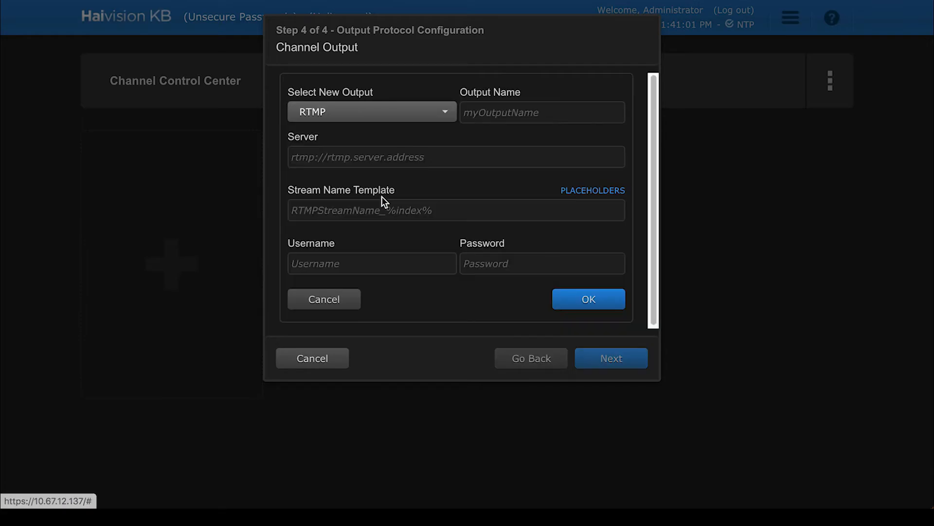
Configure the RTMP output with stream 'Product Launch Video', start the channel, and dismiss the Teams tip.
text(New Product Launch)
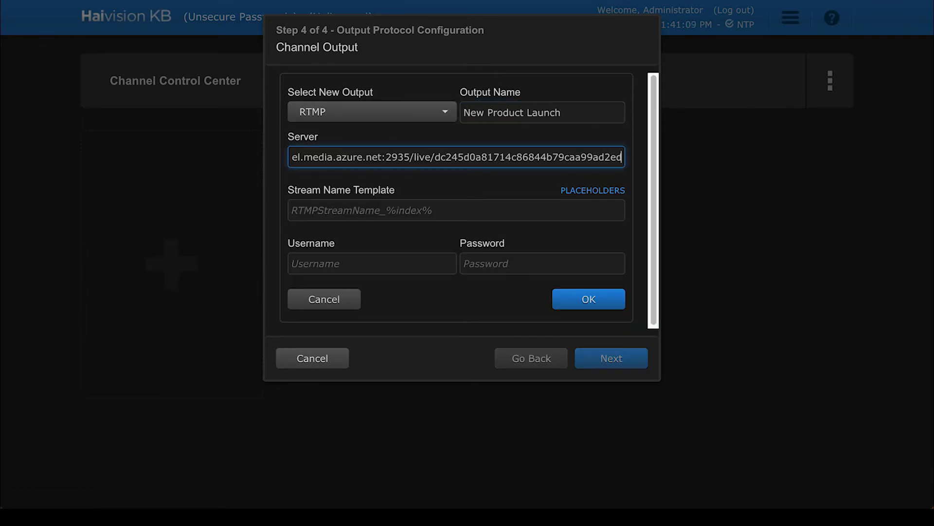
text(Product Launch Video)
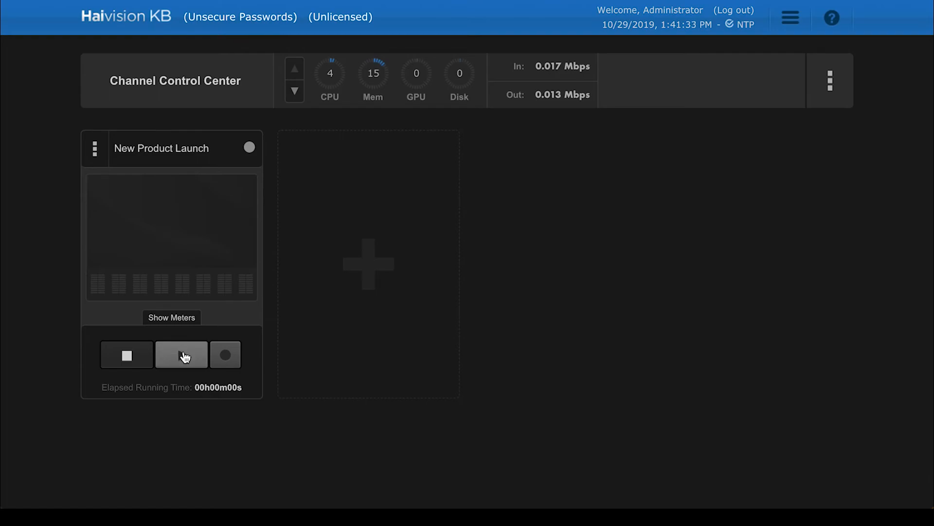
click(181, 355)
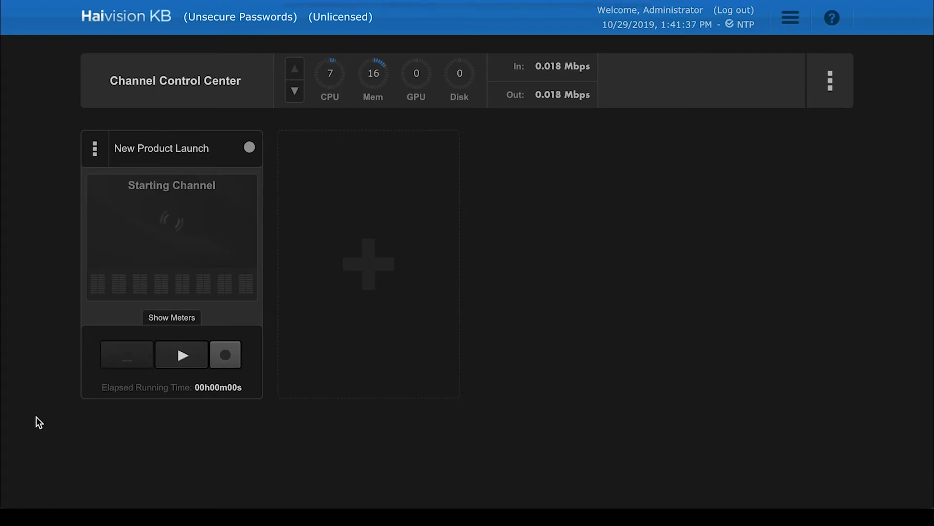
click(181, 354)
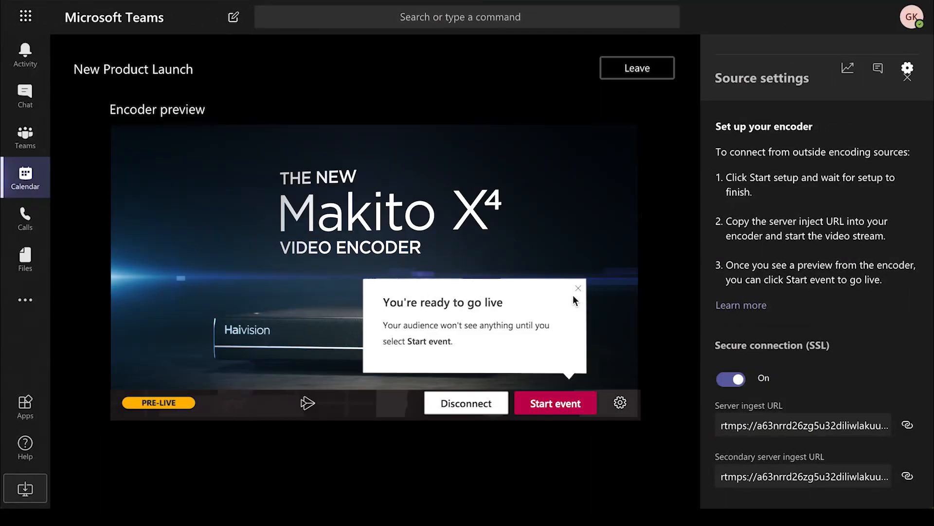
click(578, 288)
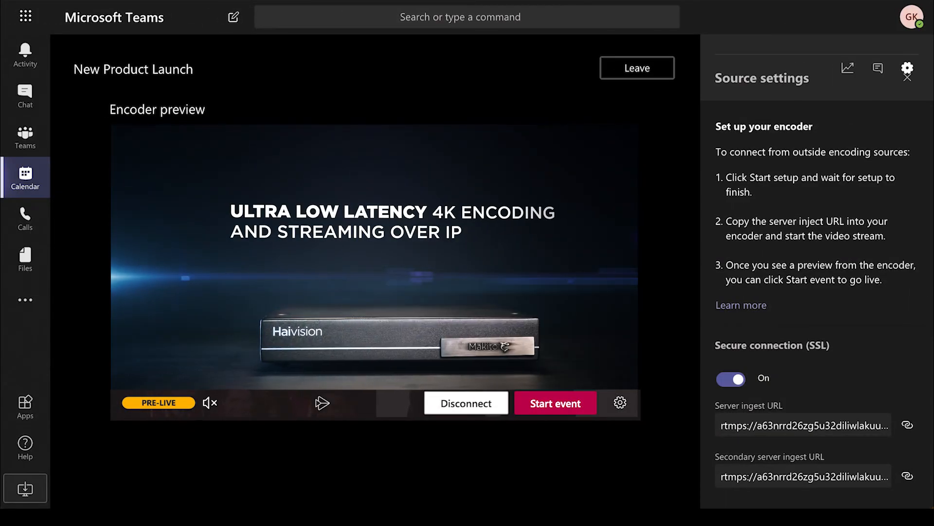